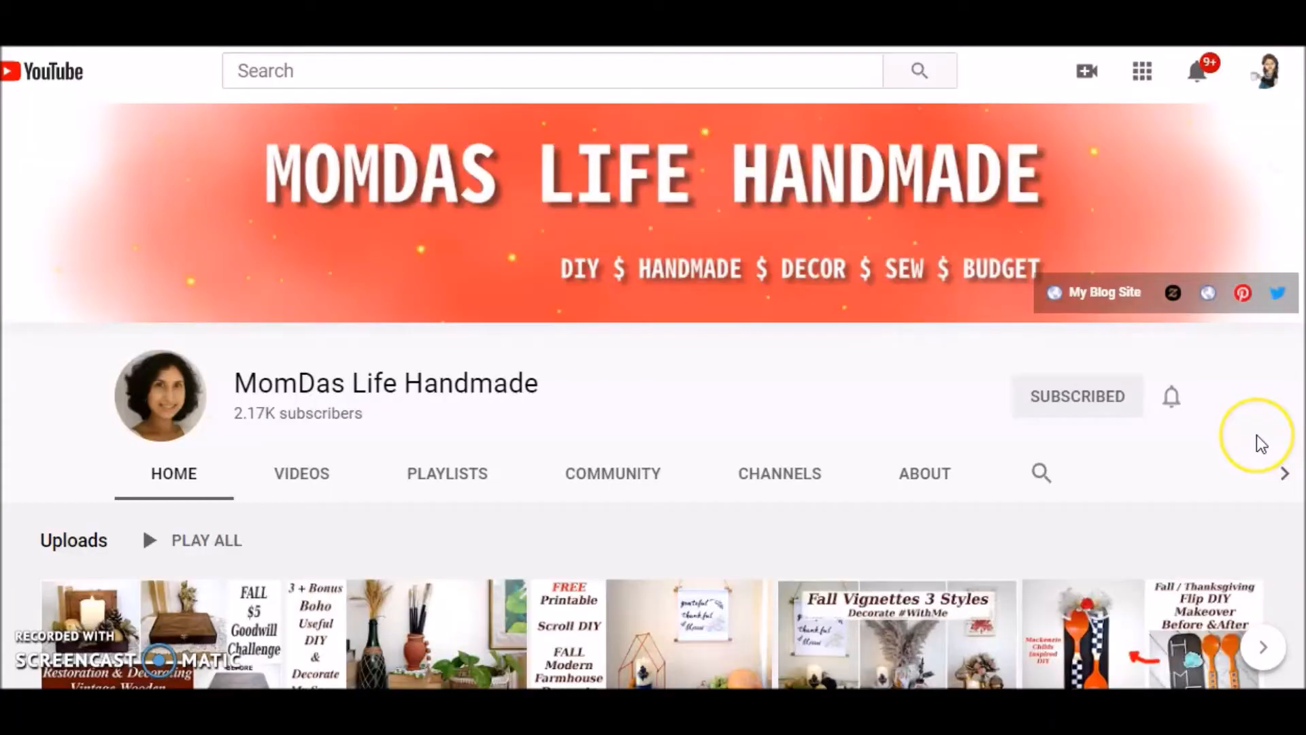
mouse_move(1262, 442)
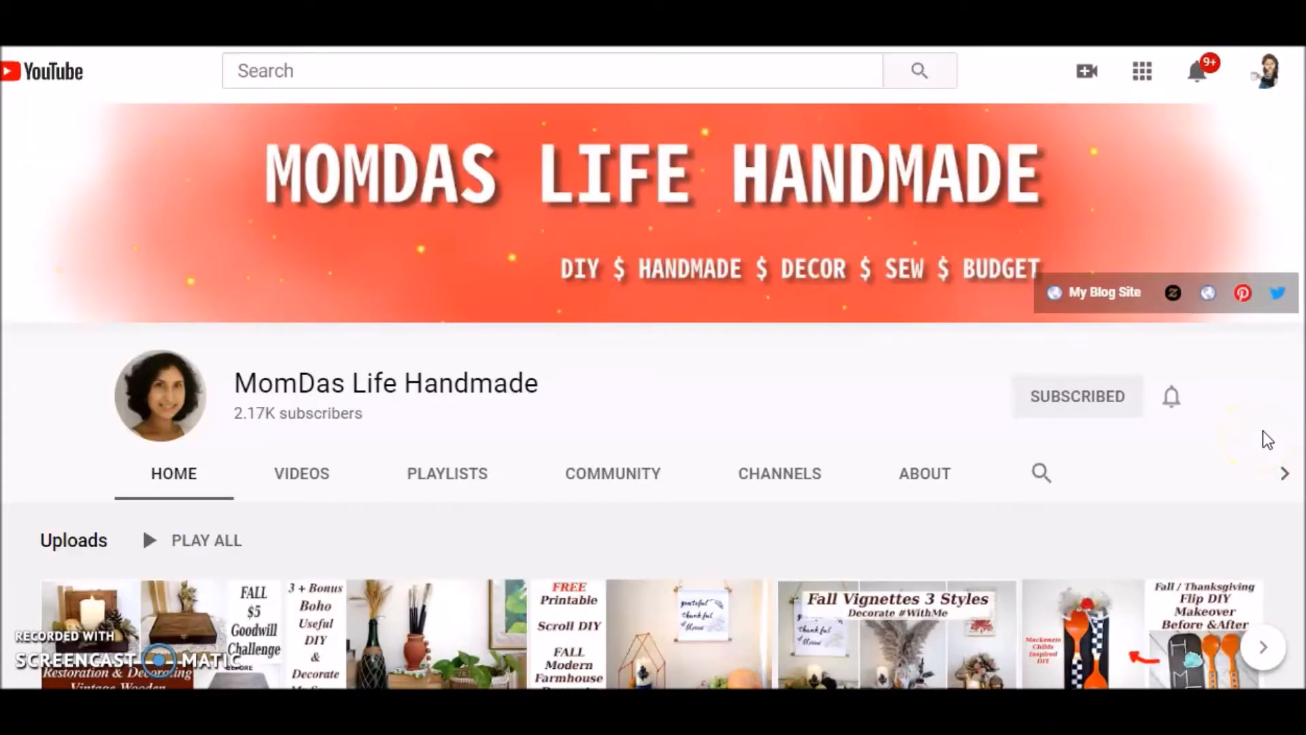
mouse_move(1224, 399)
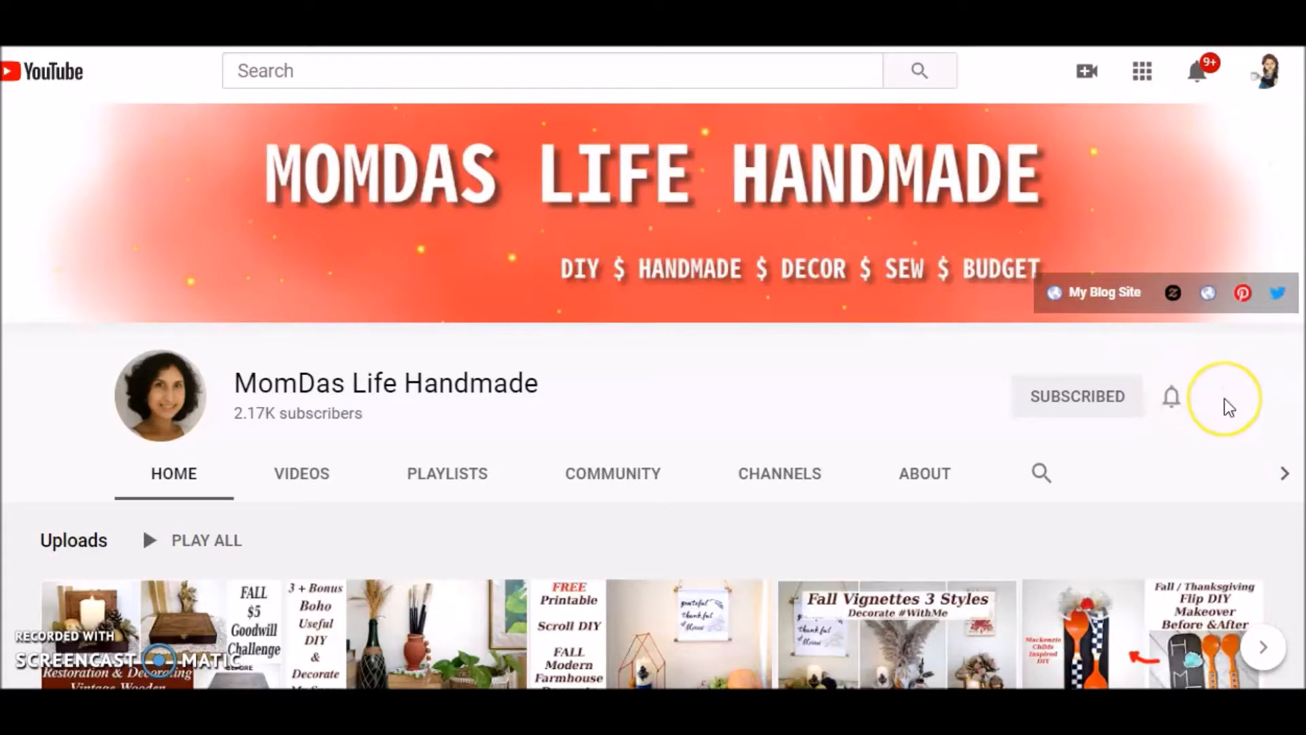
mouse_move(1116, 416)
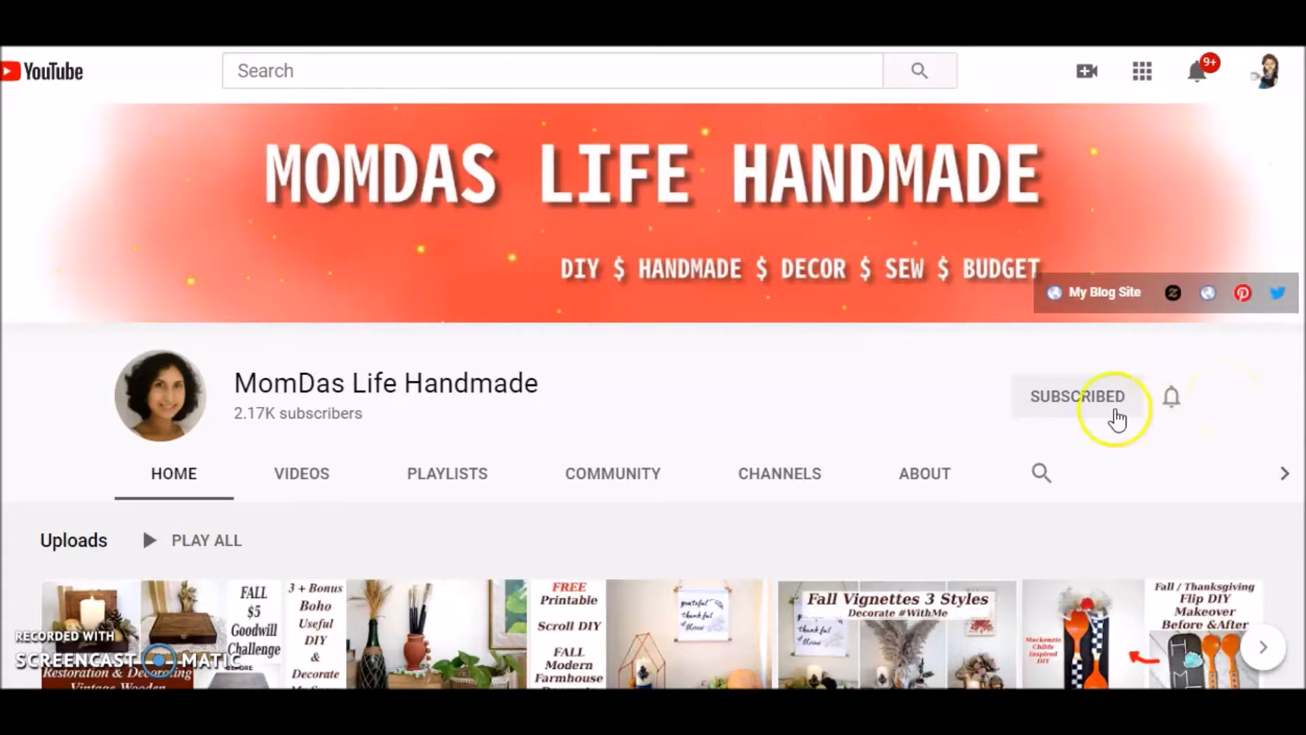
Scroll down the MomDas Life Handmade channel home page to see its recent uploads.
scroll("down", 3)
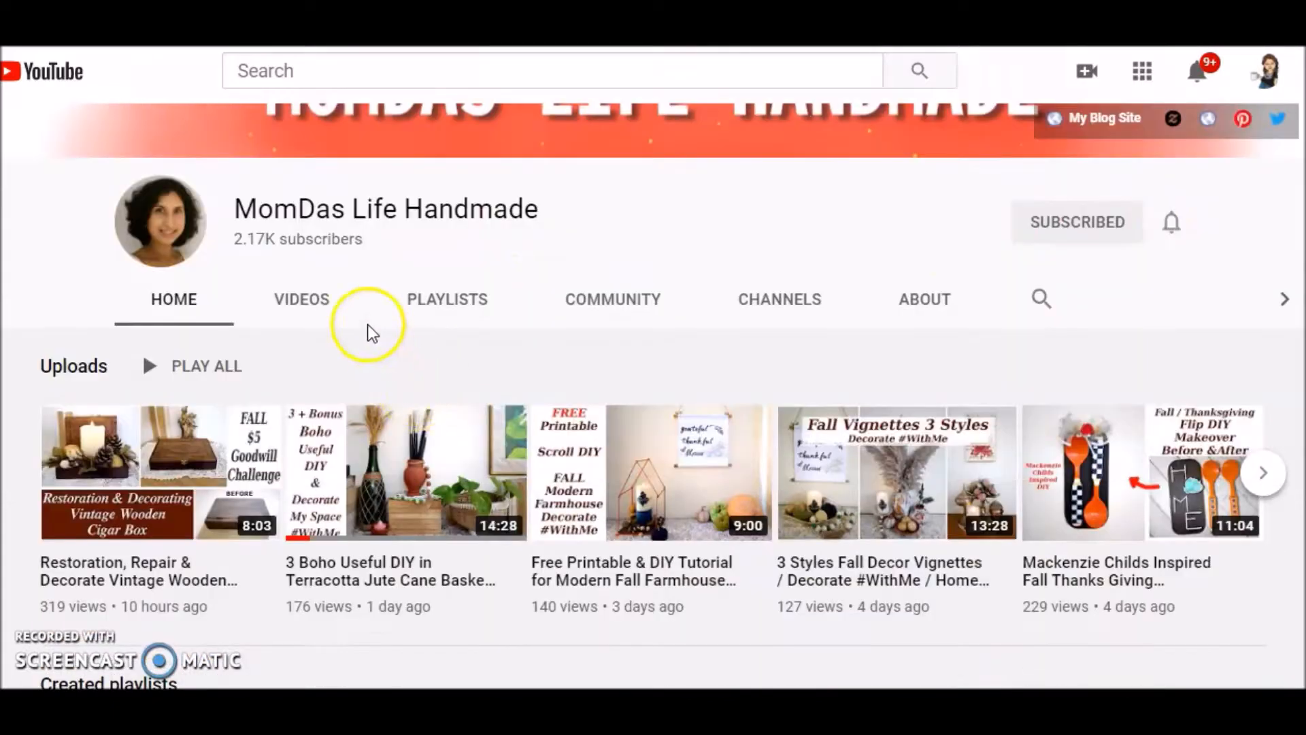
mouse_move(718, 342)
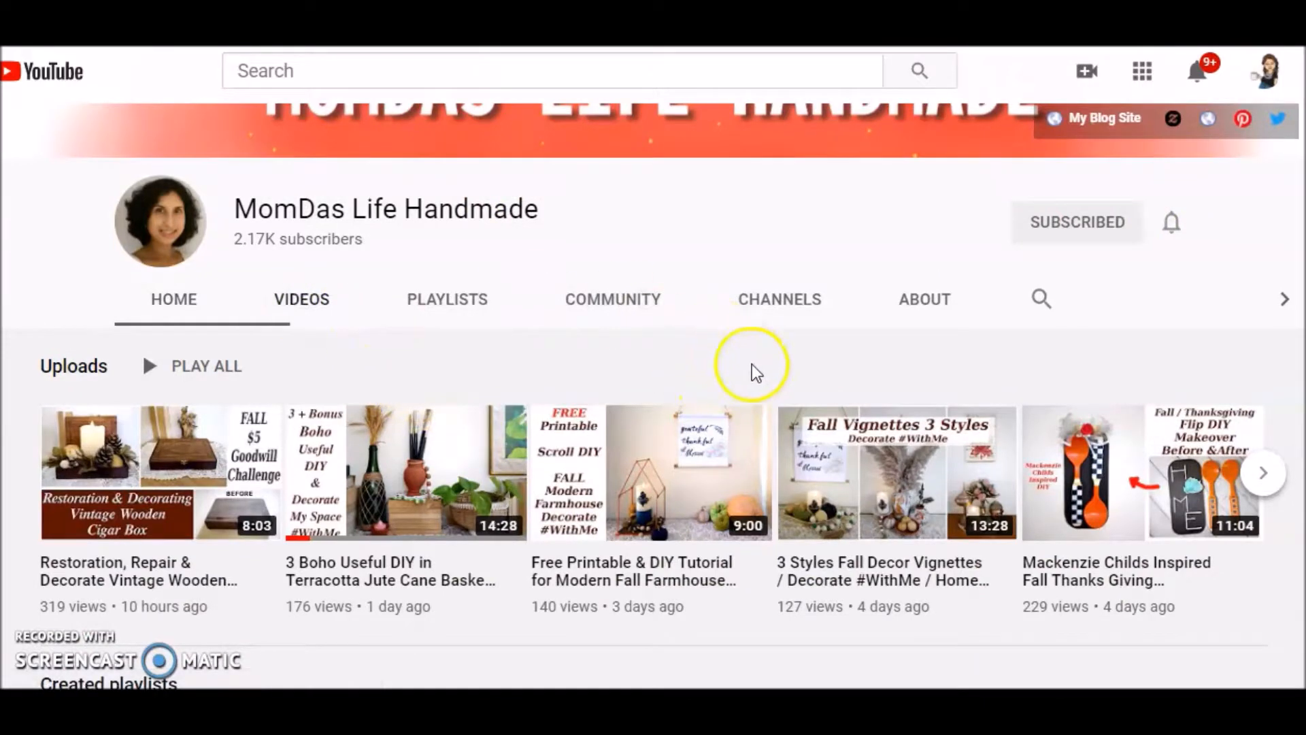
scroll("up", 3)
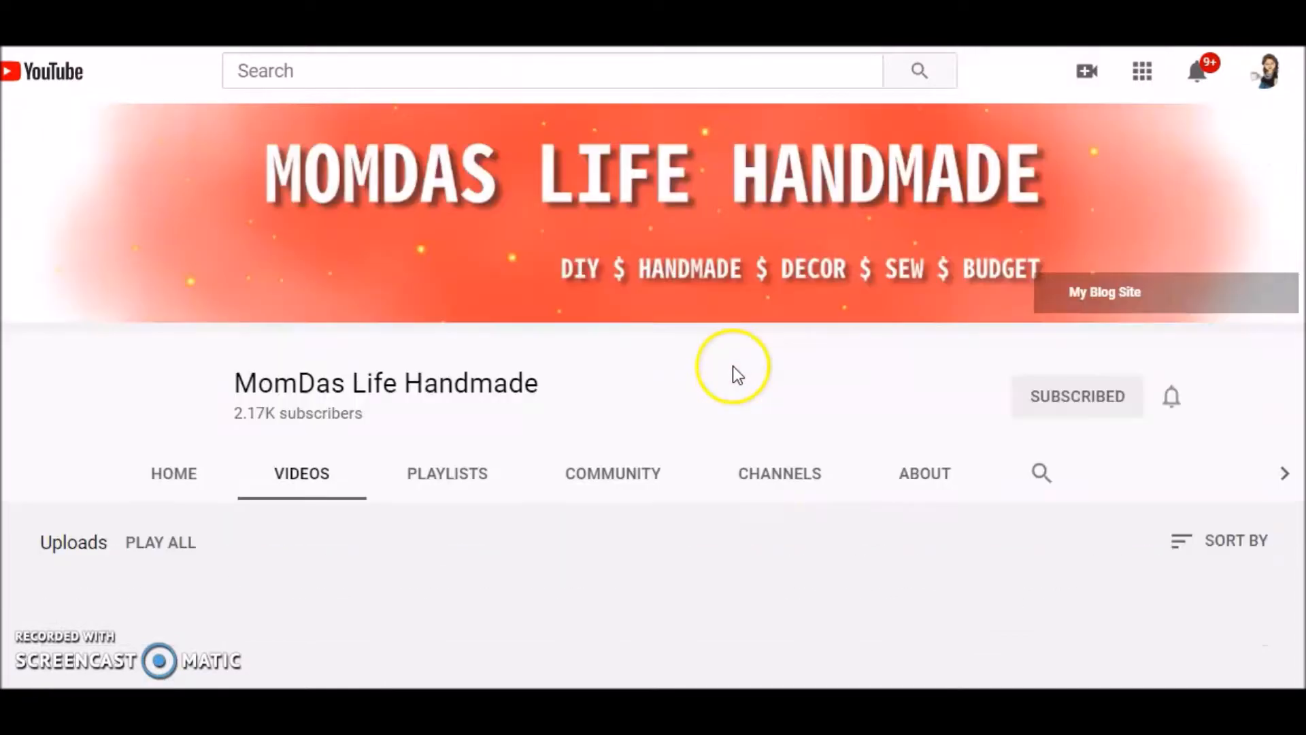
scroll("down", 3)
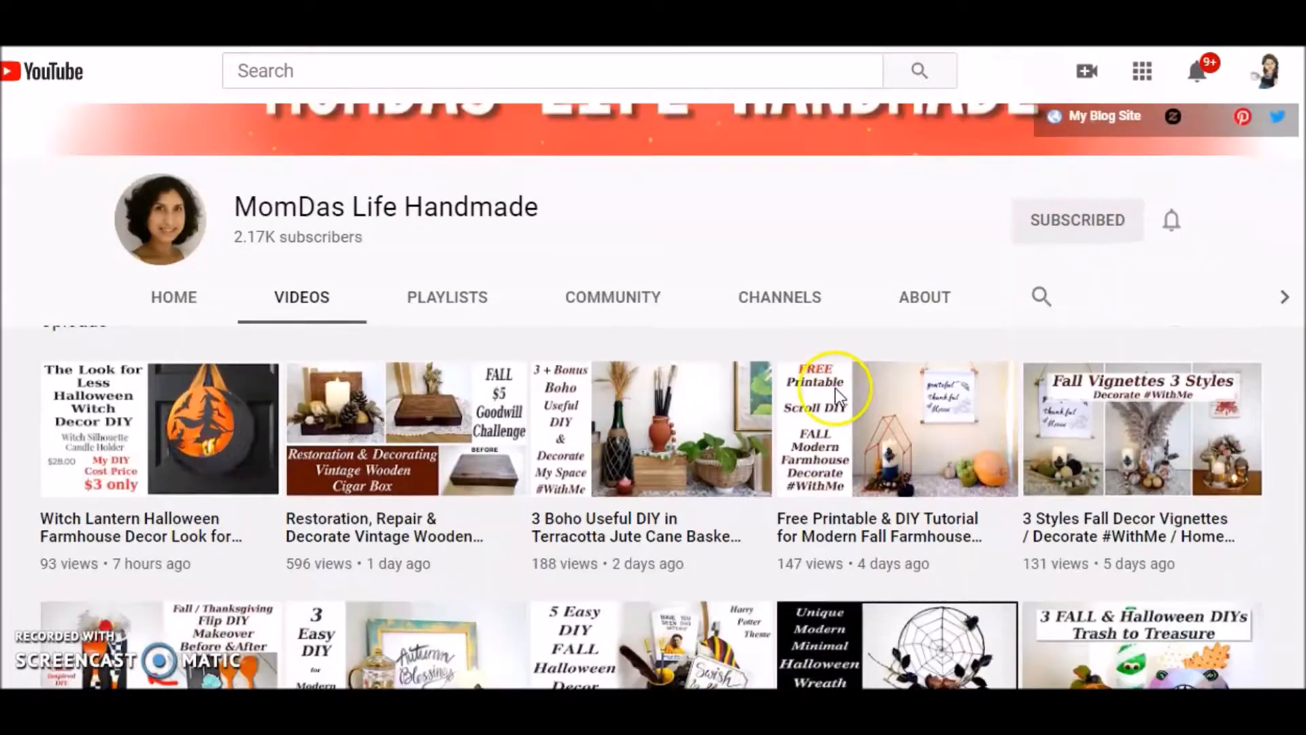
scroll("down", 3)
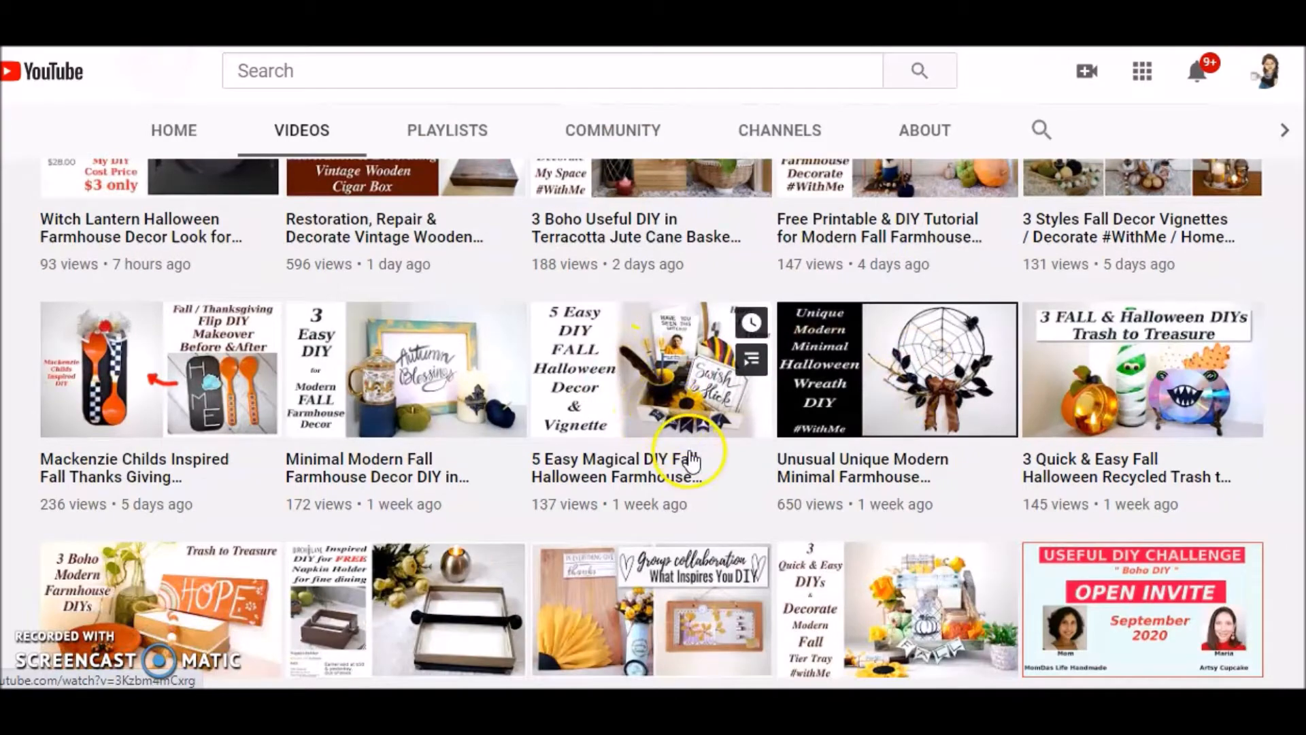
scroll("down", 3)
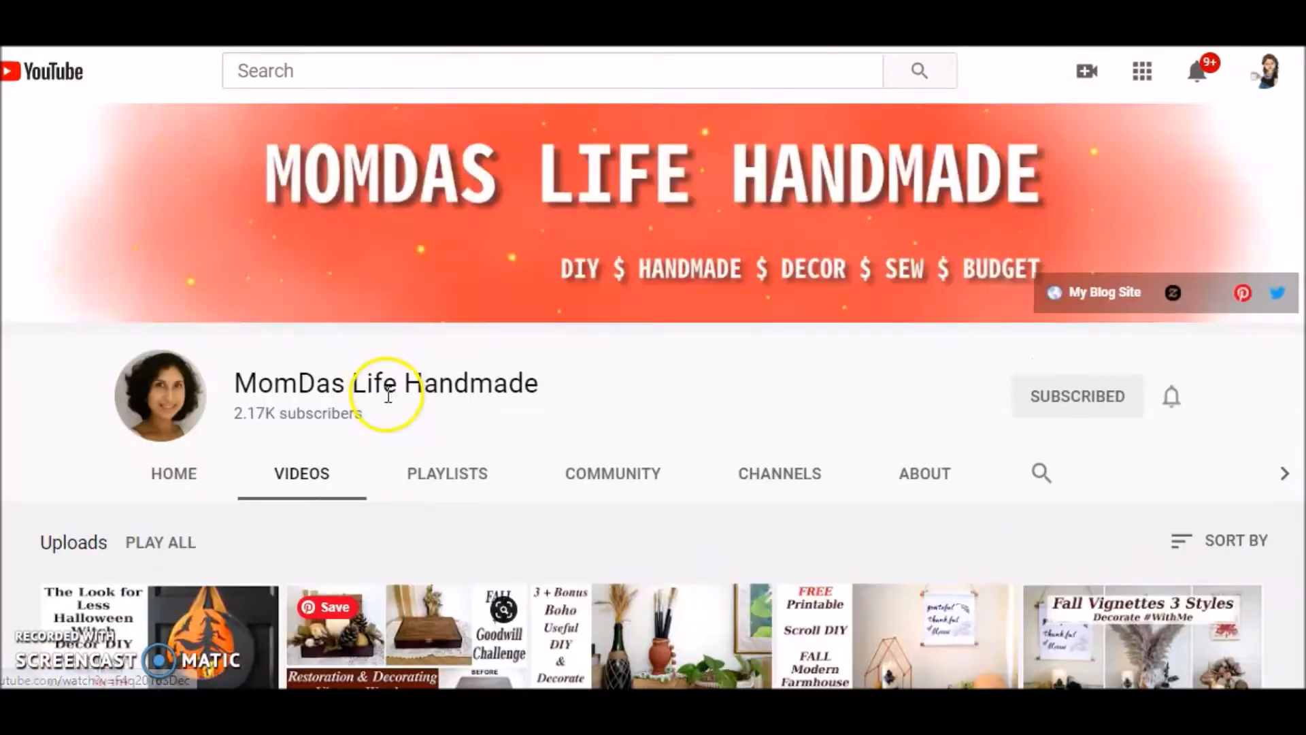
scroll("down", 3)
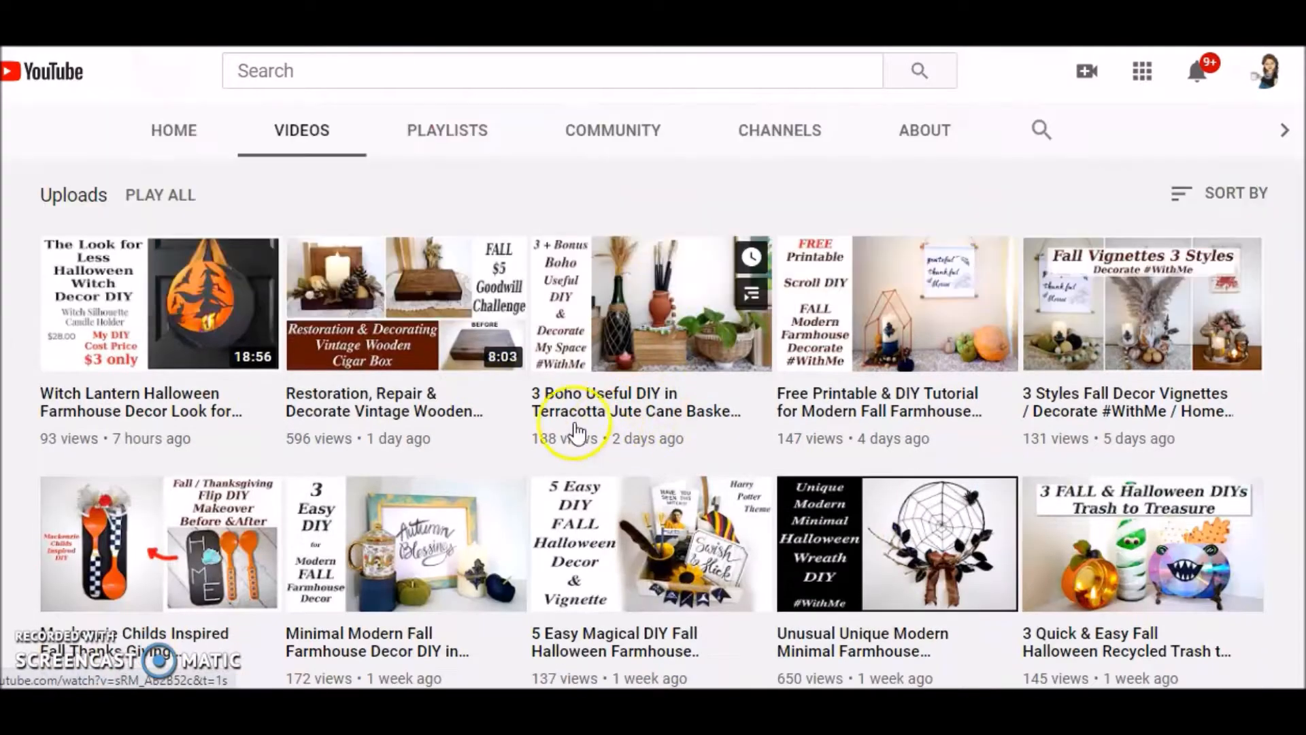
Switch to the Artsy Cupcake channel and look over its featured video and playlists.
left_click(173, 131)
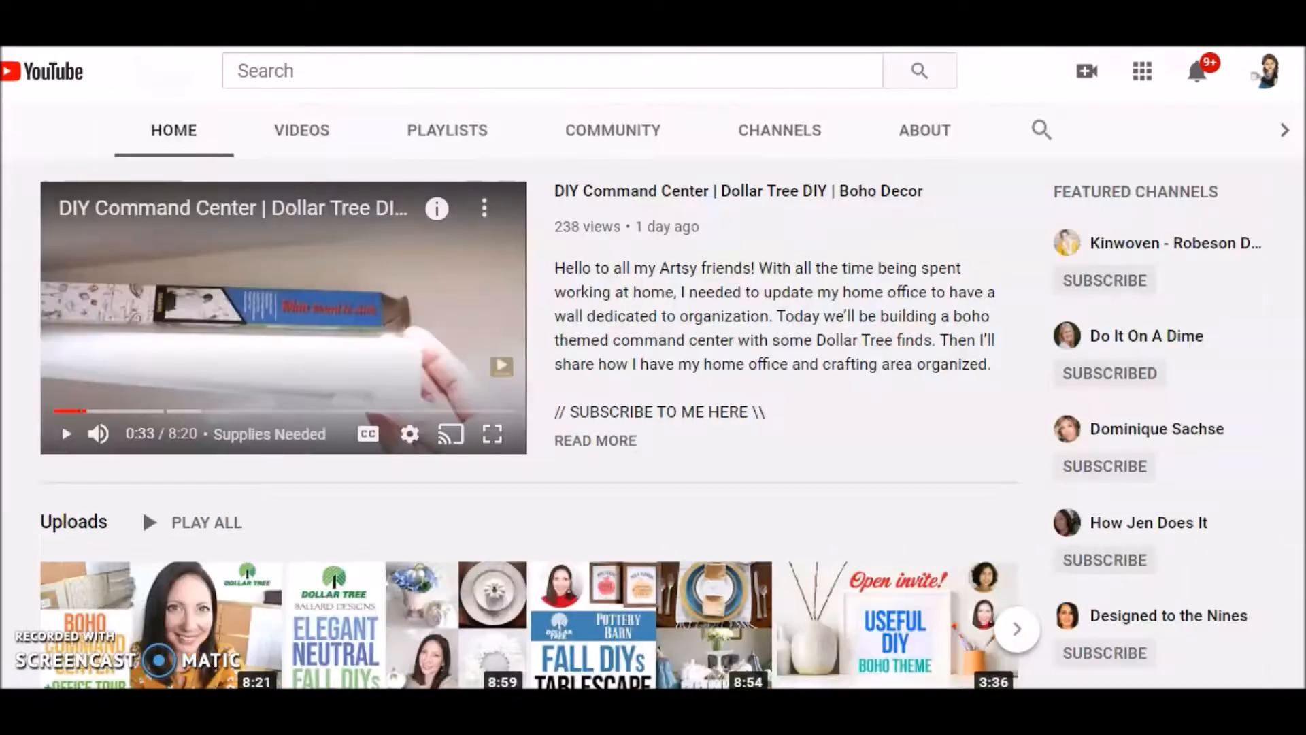
mouse_move(732, 246)
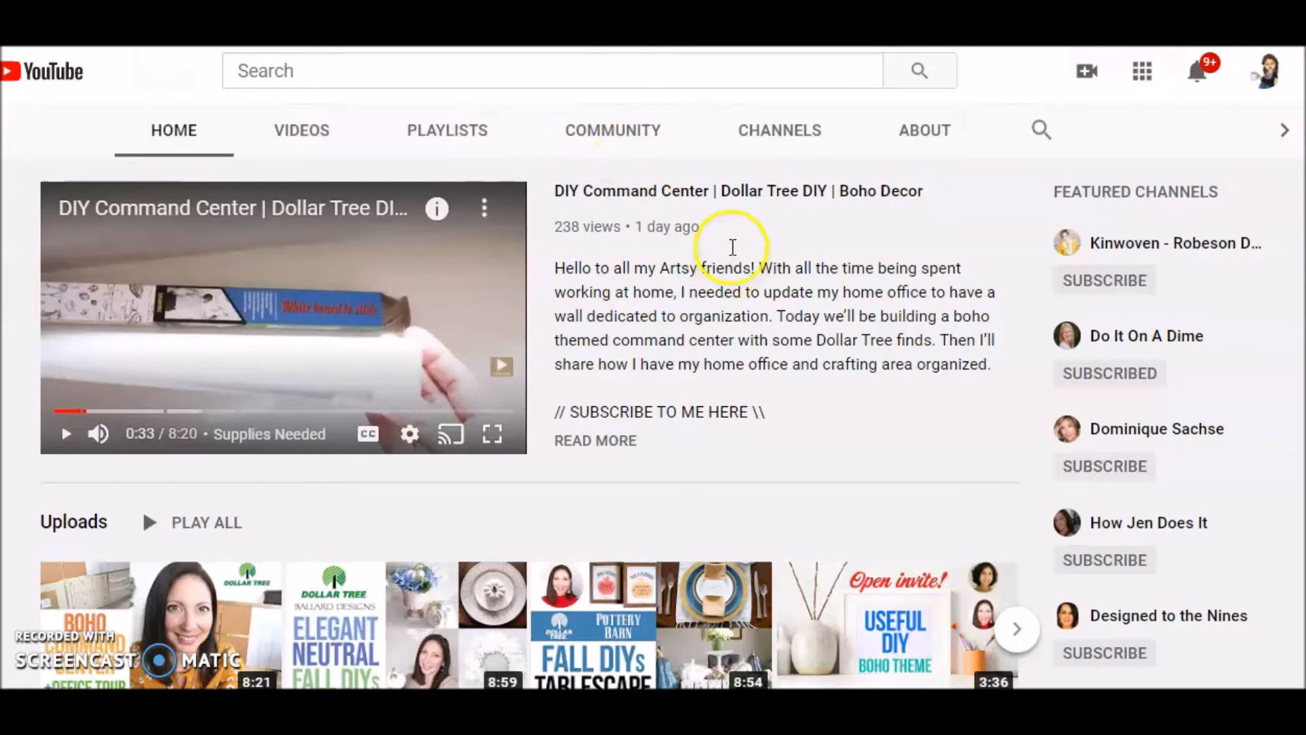
mouse_move(922, 317)
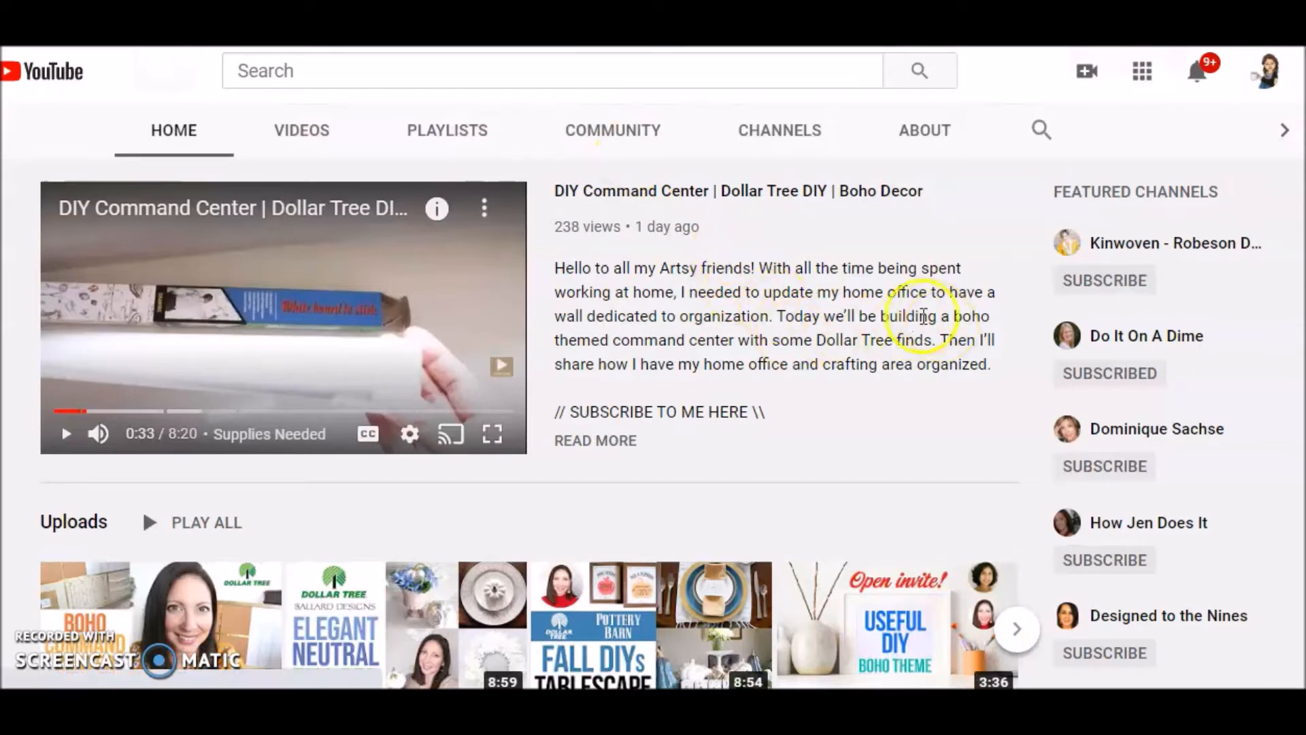
mouse_move(800, 291)
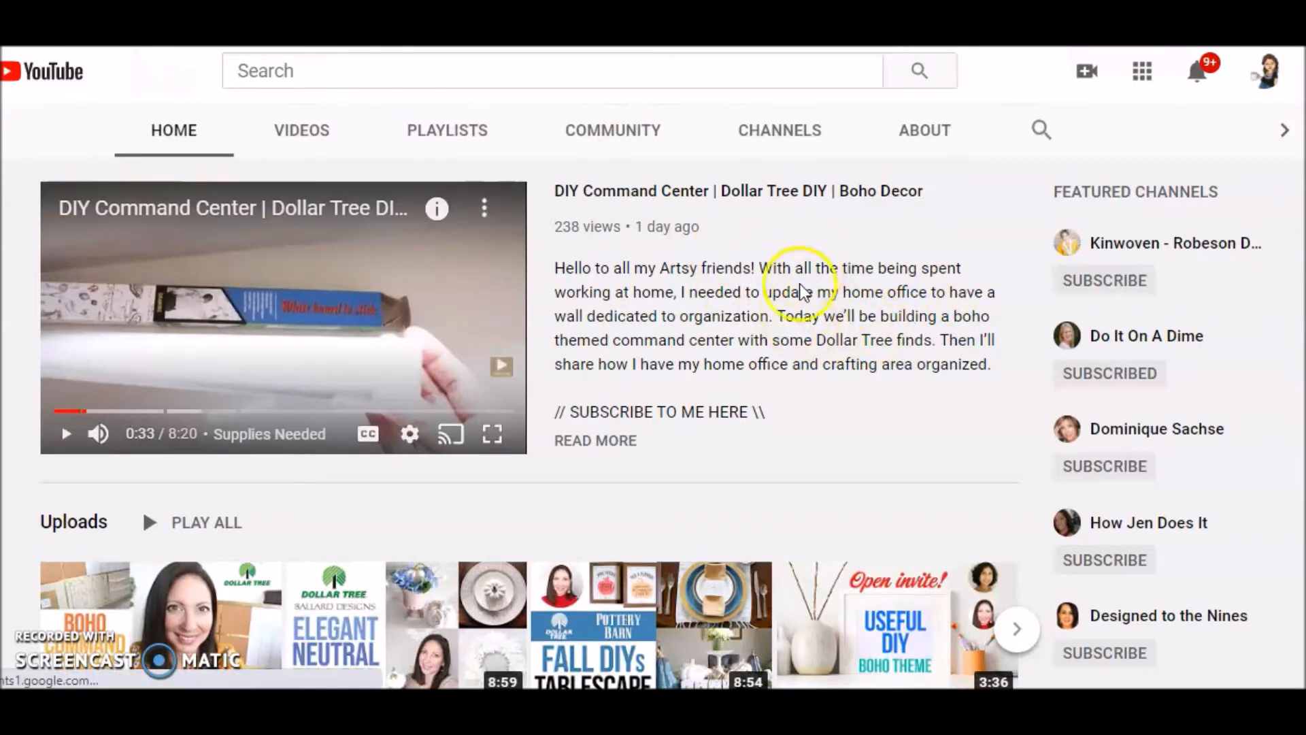
scroll("down", 3)
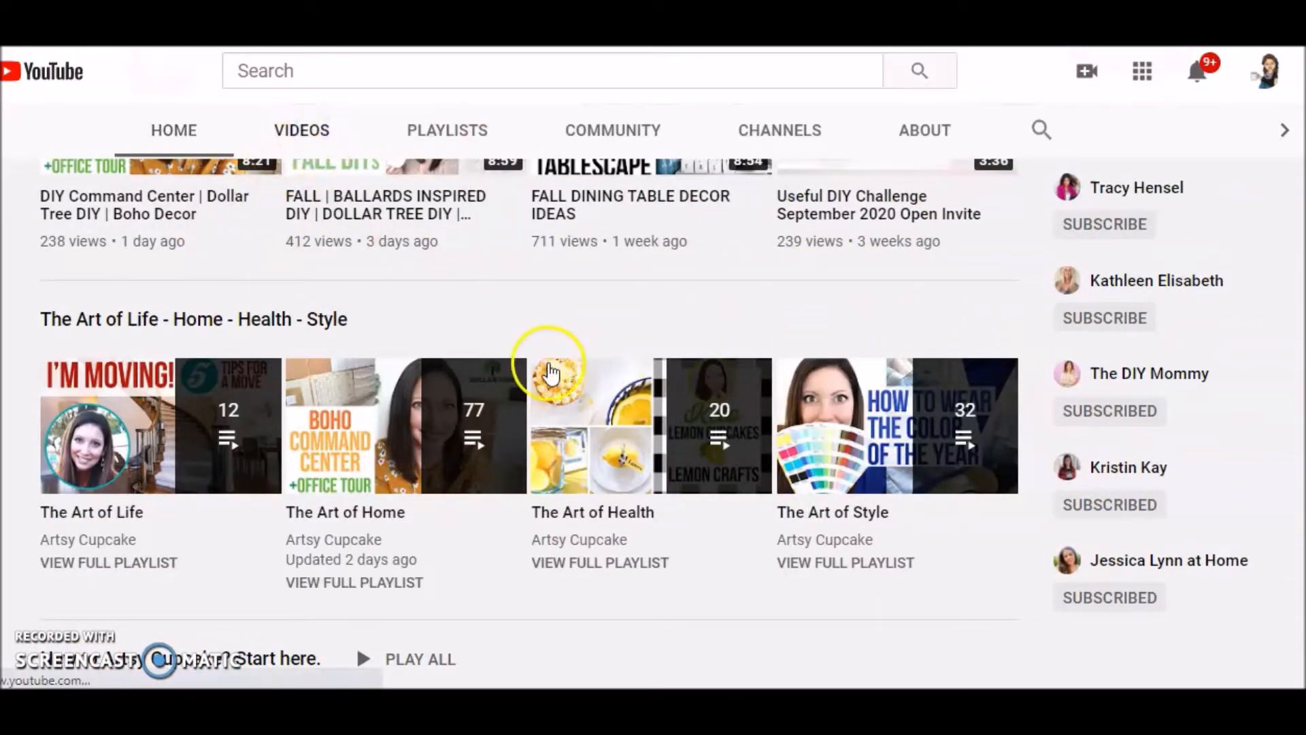
mouse_move(833, 379)
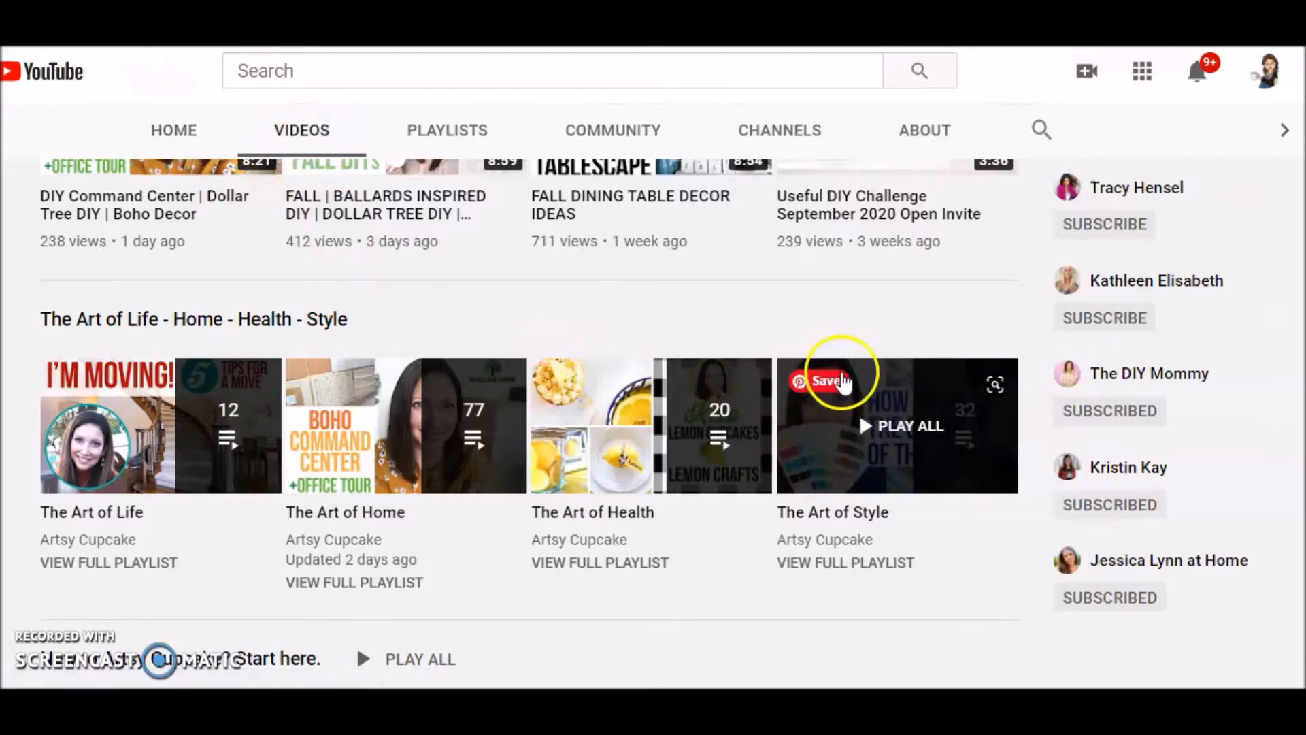
mouse_move(718, 324)
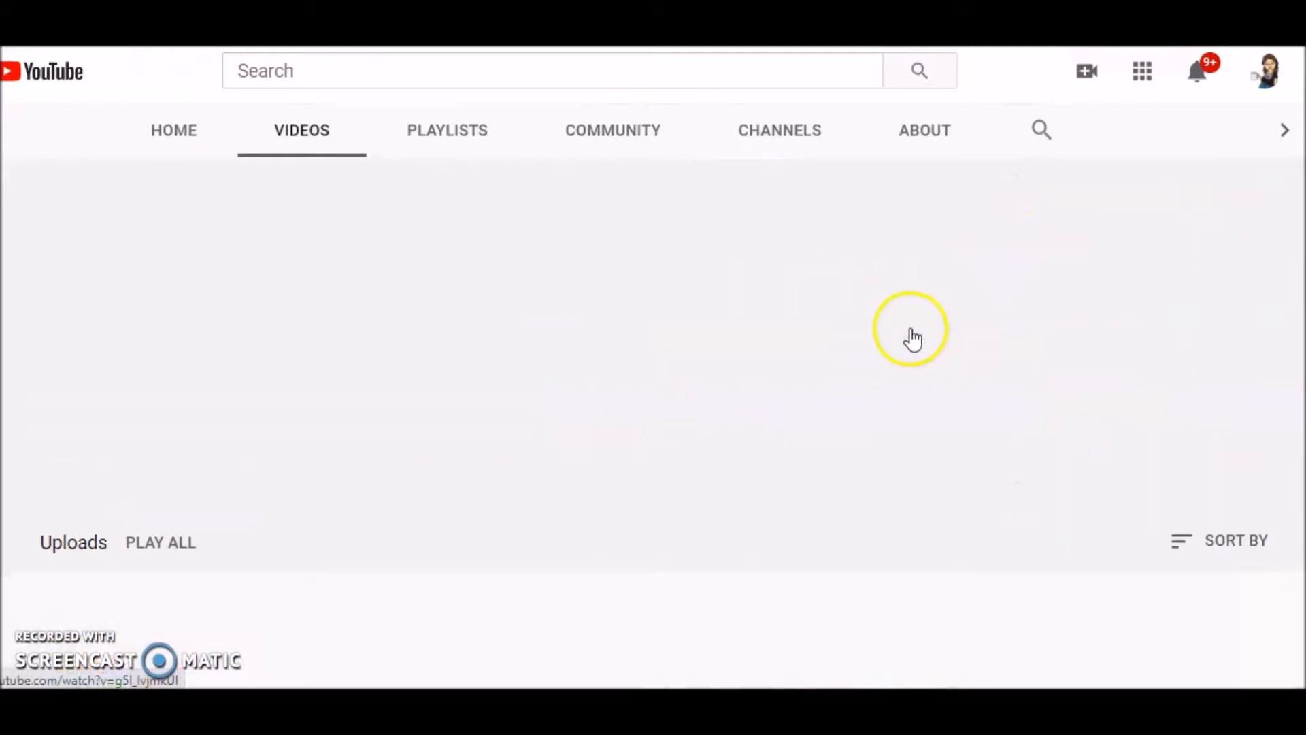
scroll("down", 3)
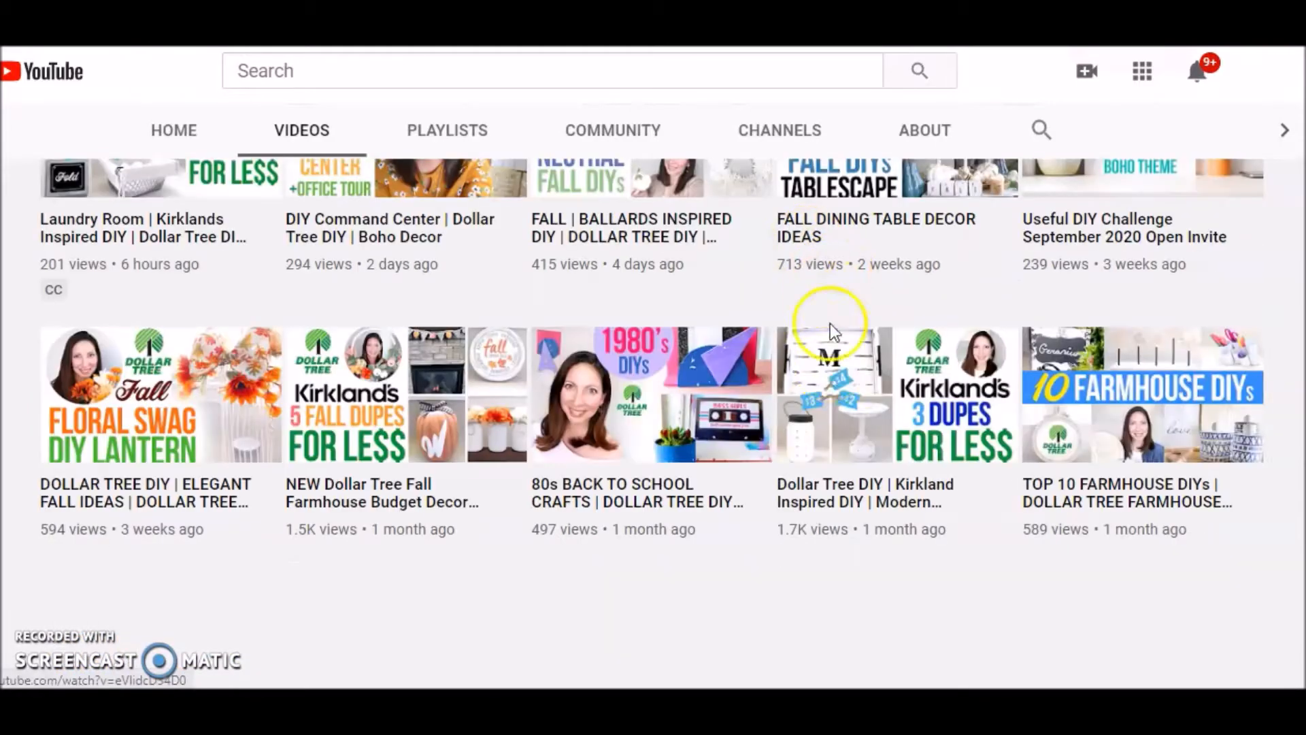
scroll("up", 3)
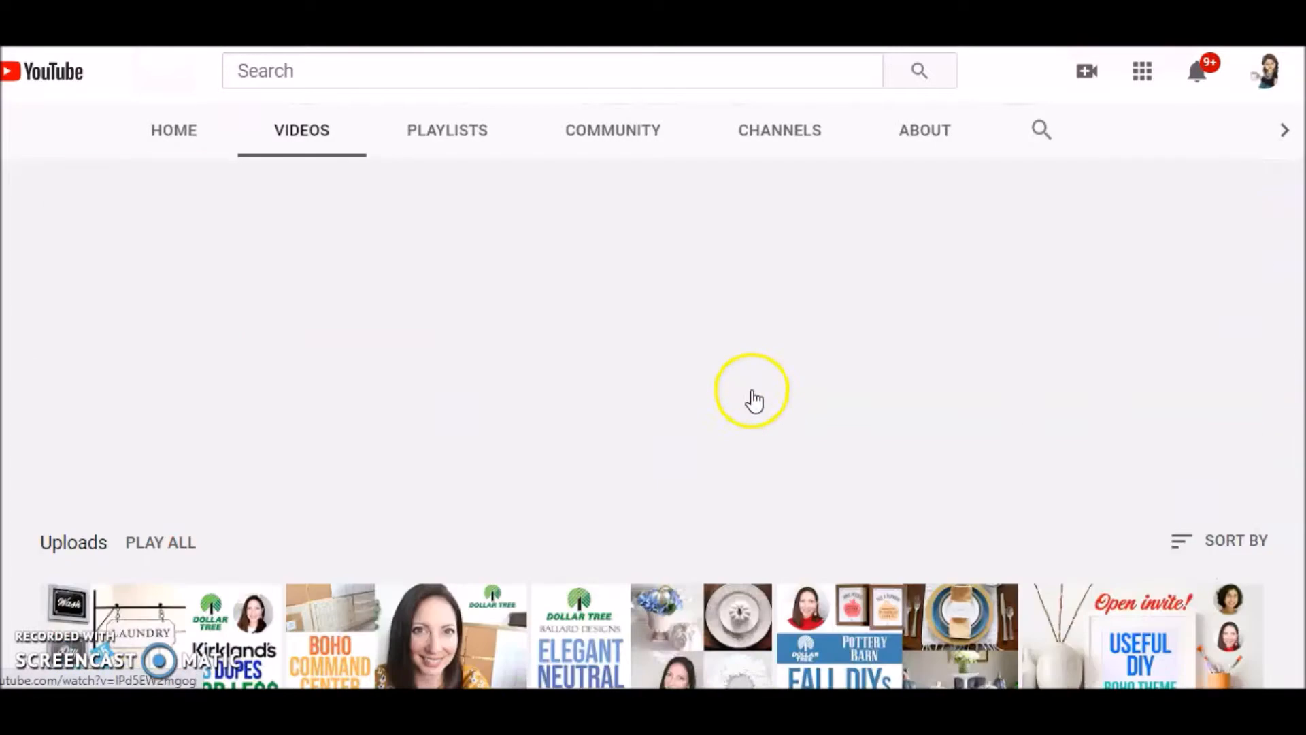
scroll("down", 3)
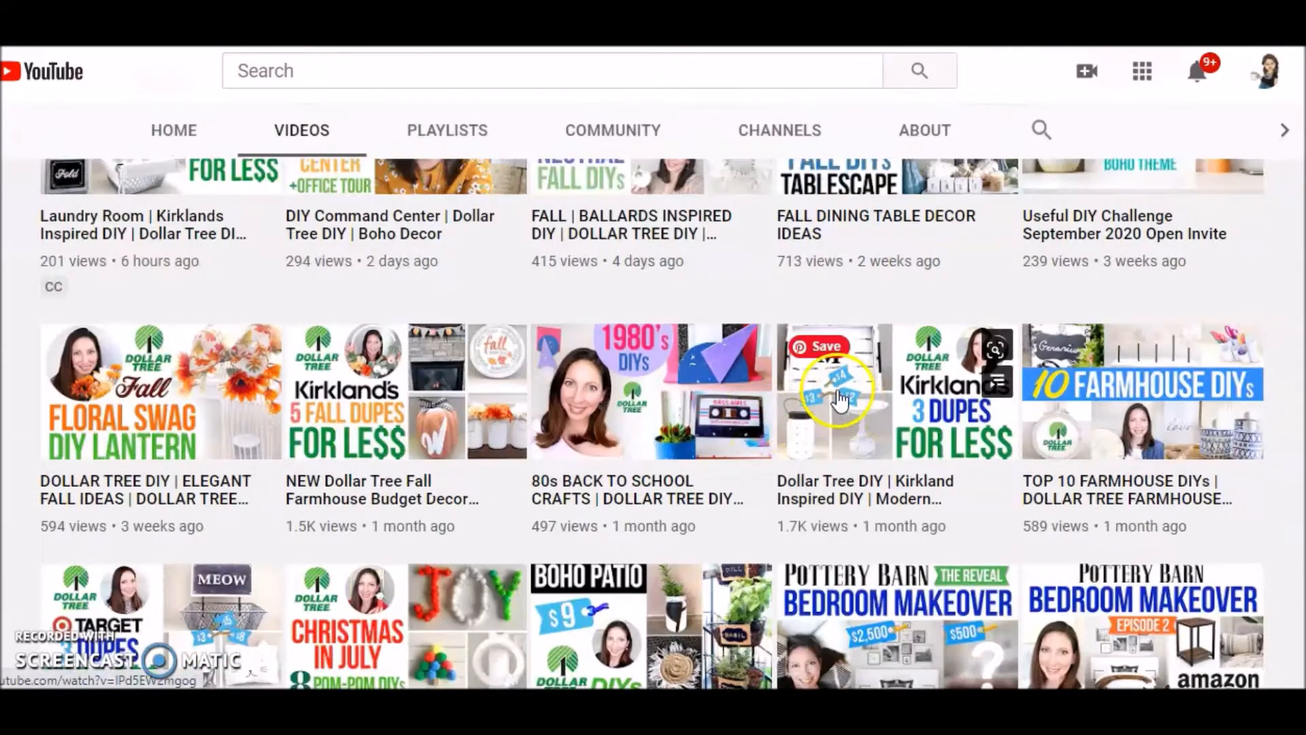
scroll("down", 3)
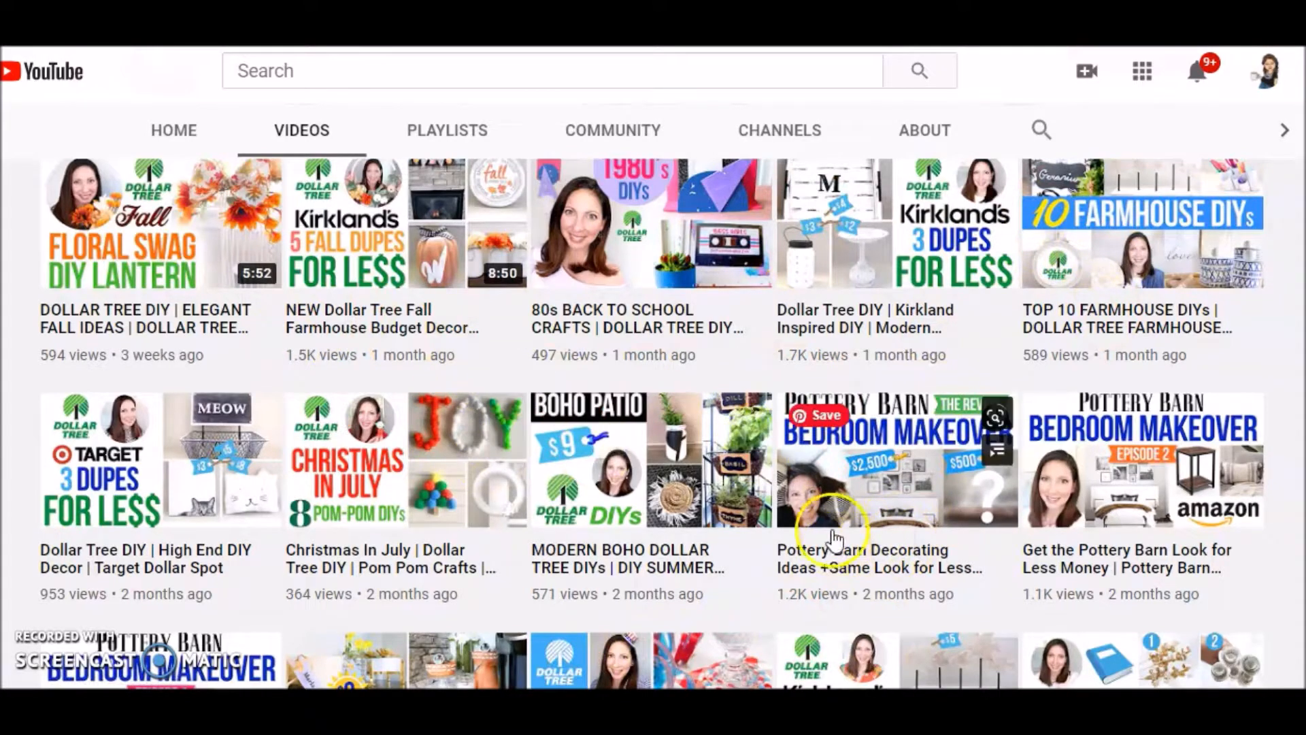
scroll("up", 3)
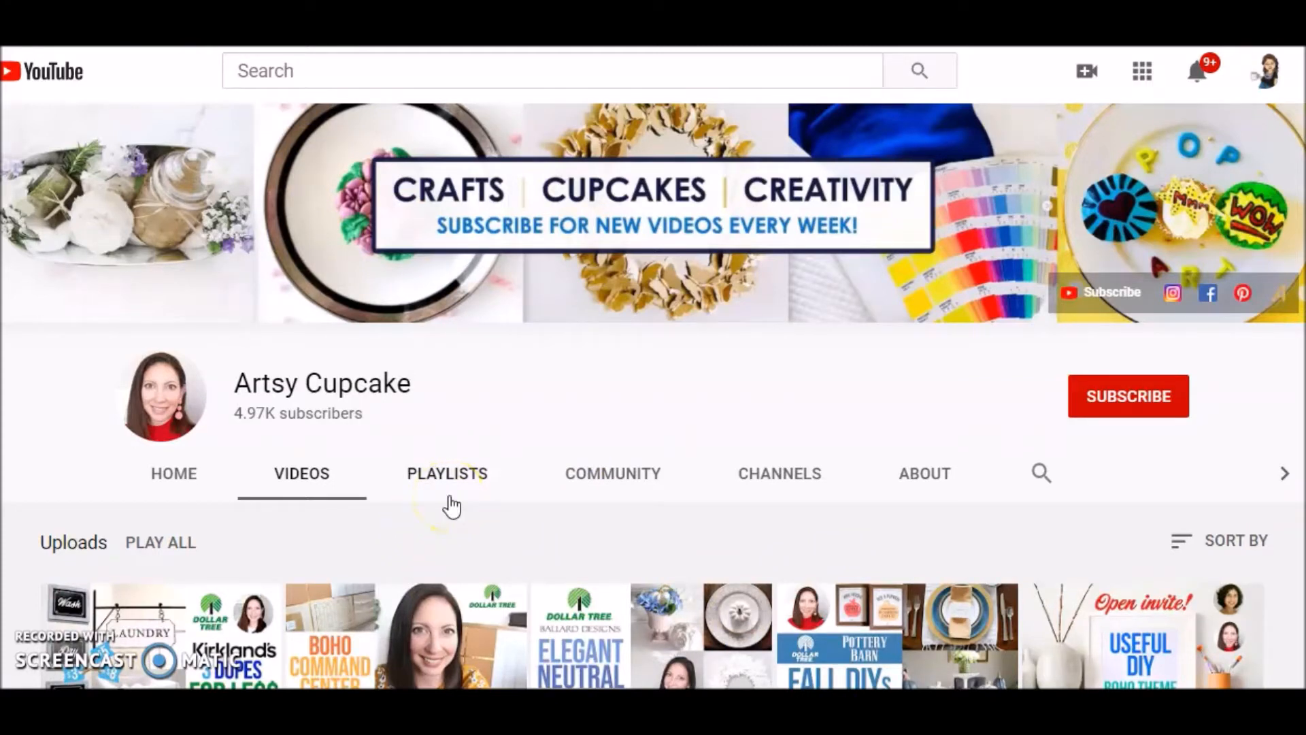
mouse_move(420, 554)
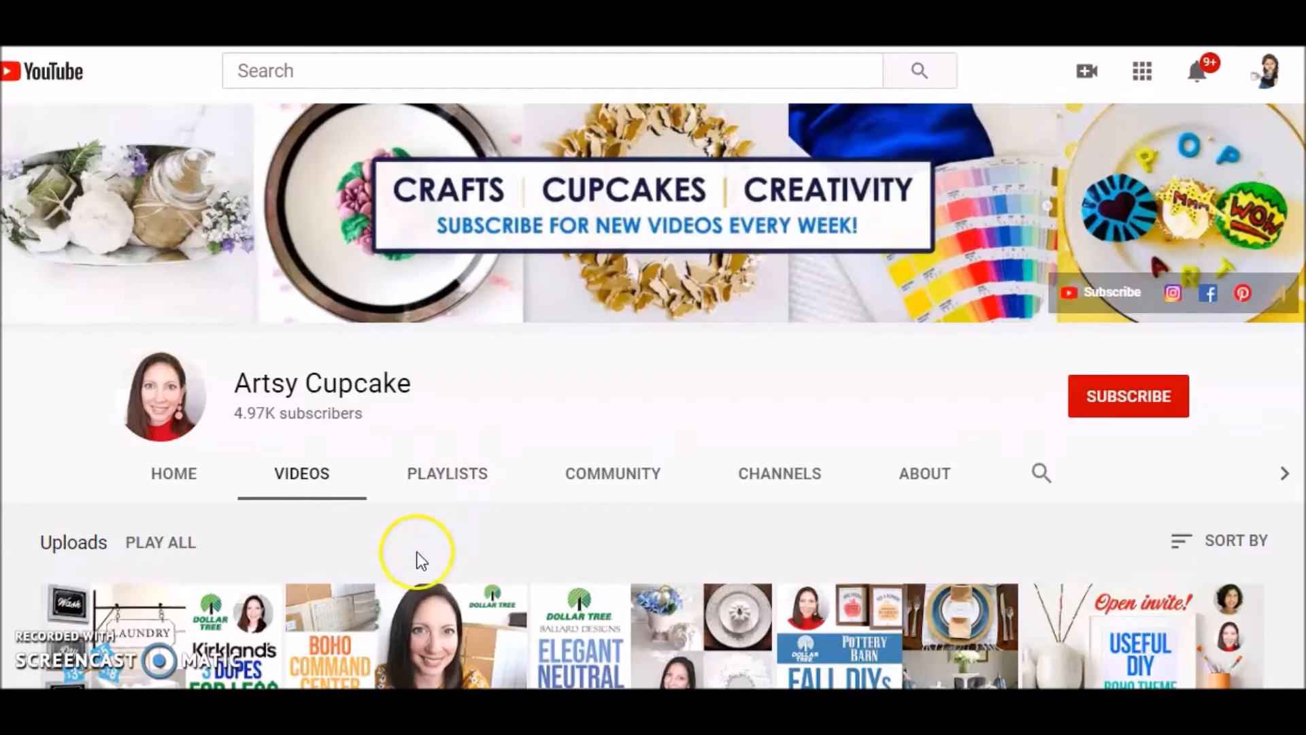
mouse_move(416, 558)
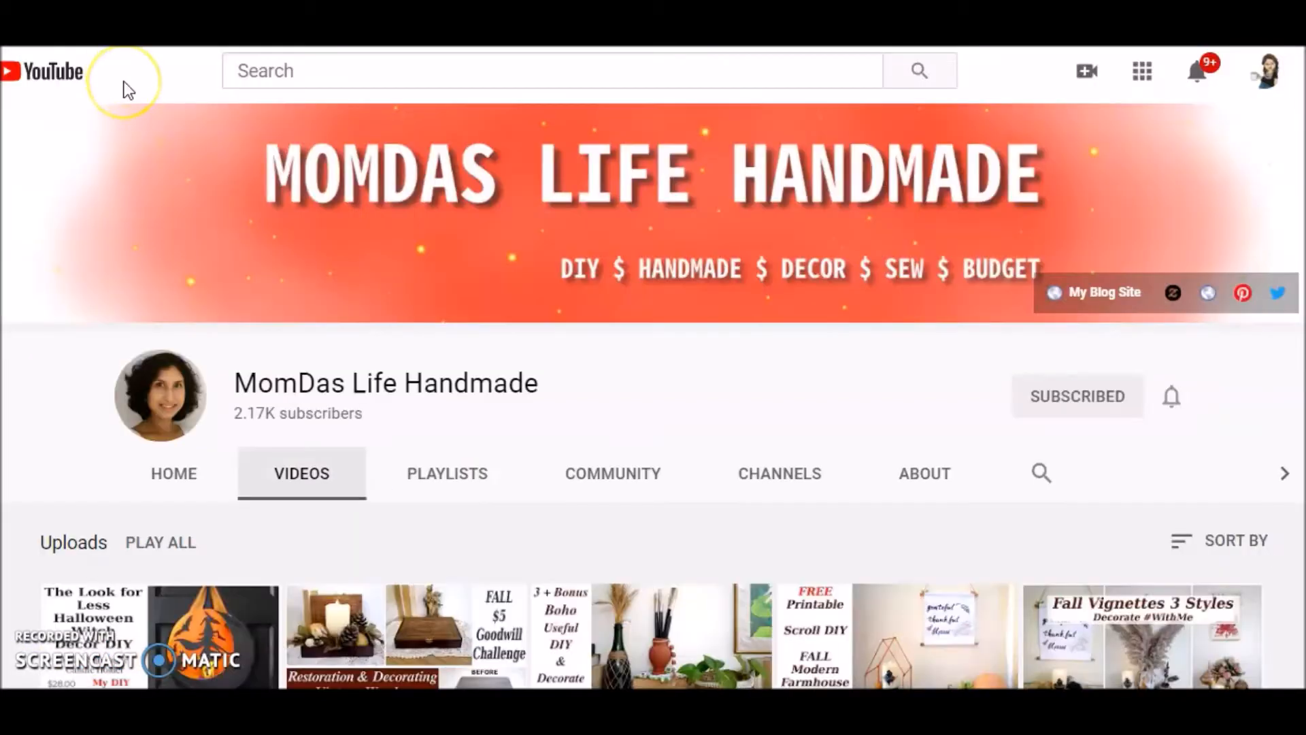
mouse_move(762, 499)
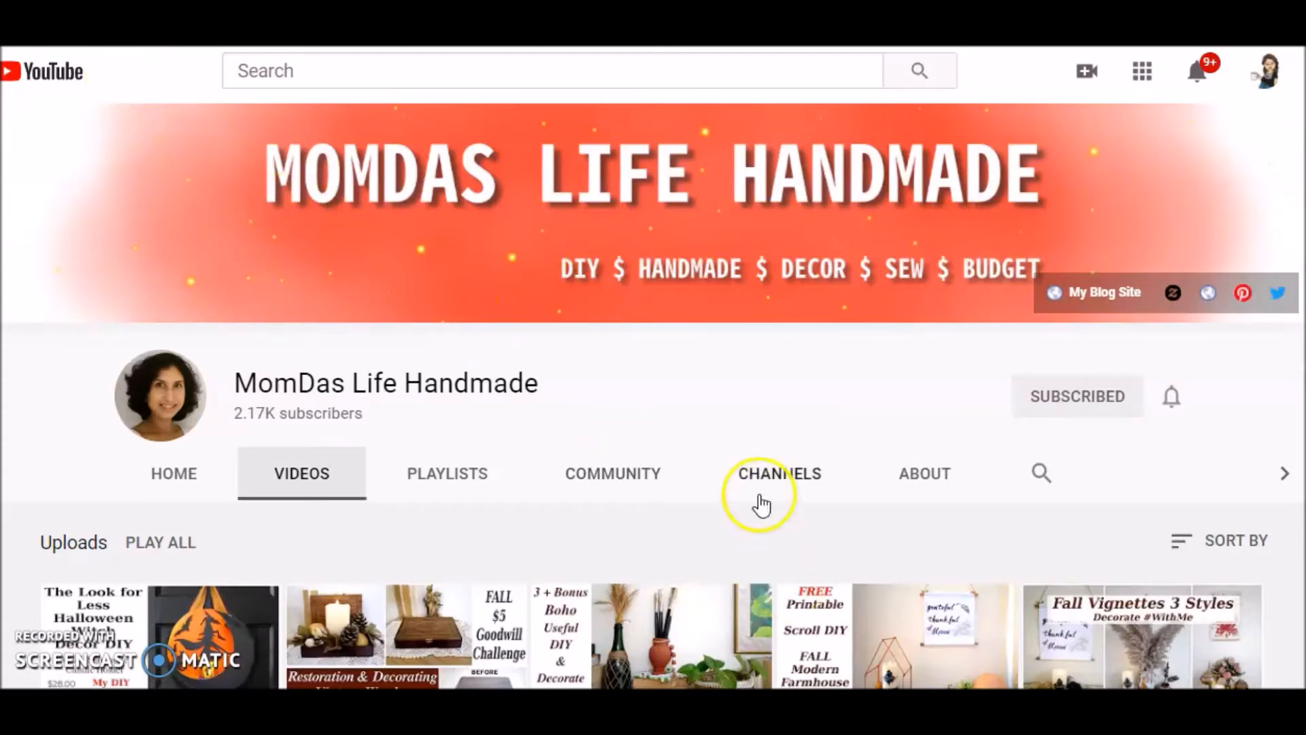
mouse_move(643, 387)
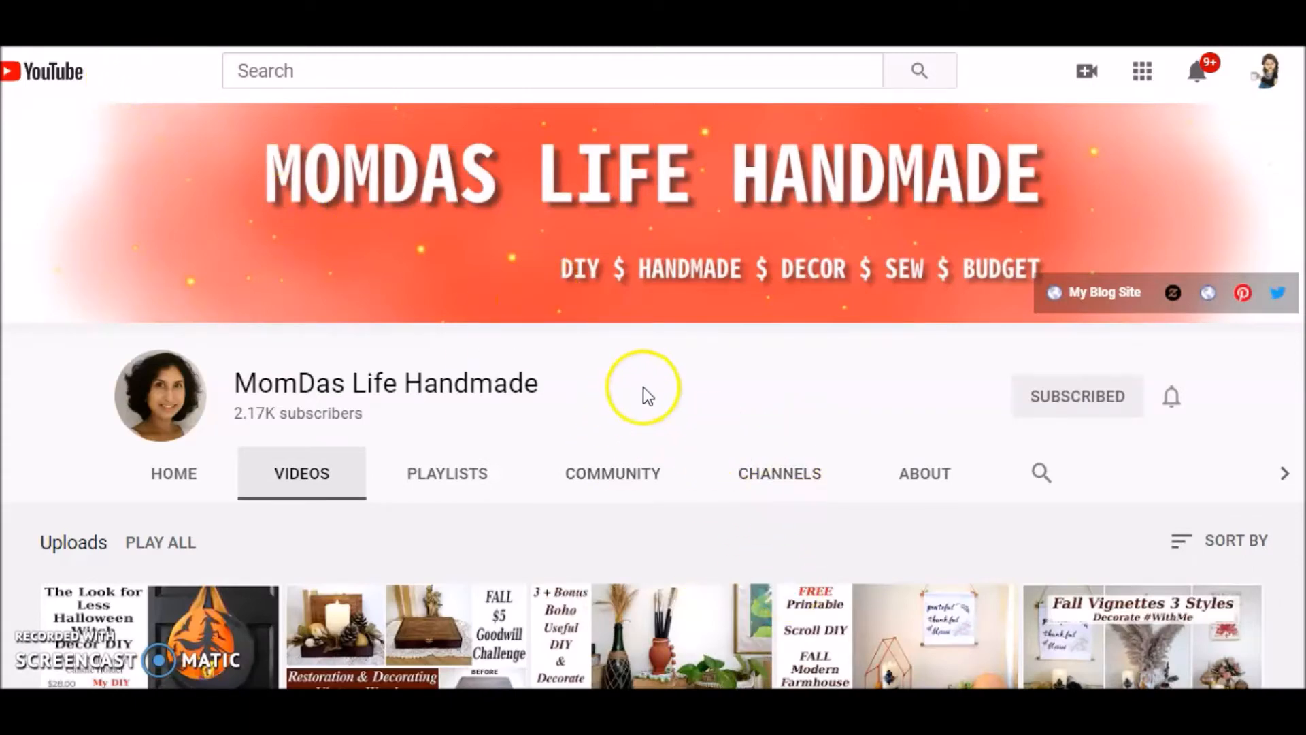
mouse_move(1140, 377)
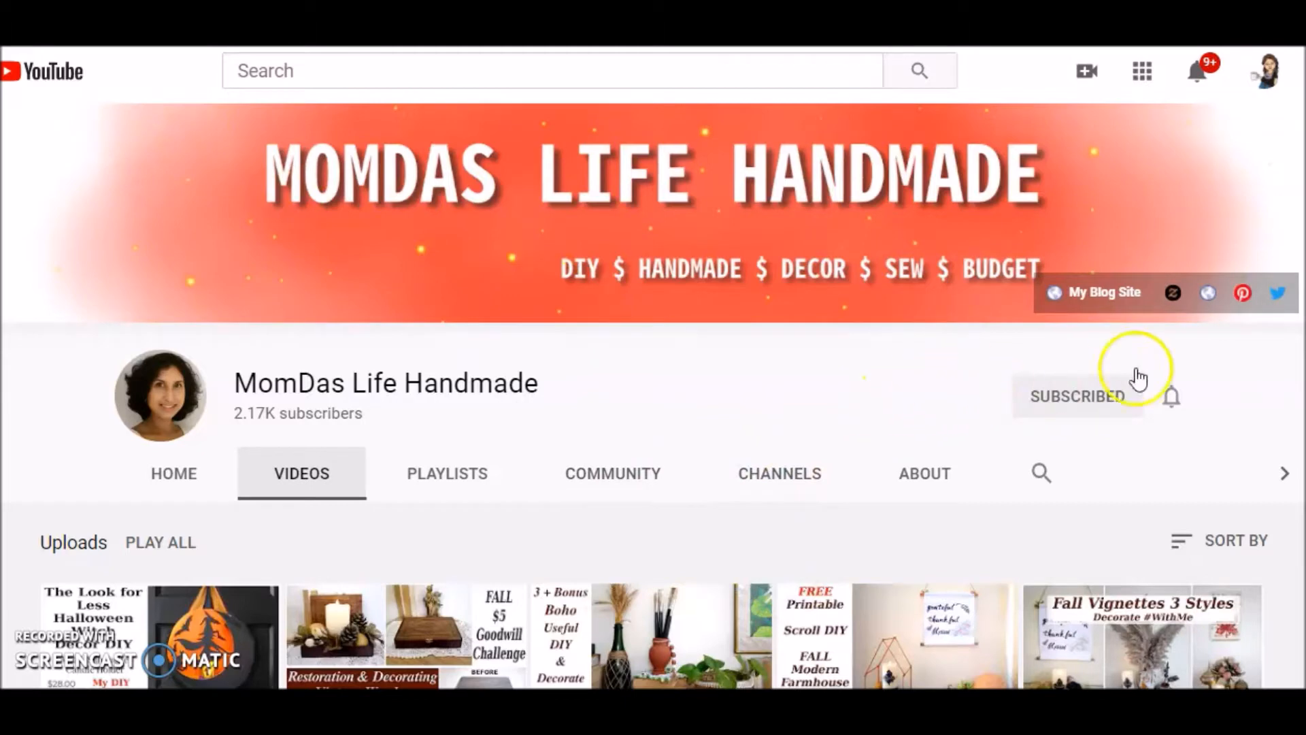
mouse_move(903, 431)
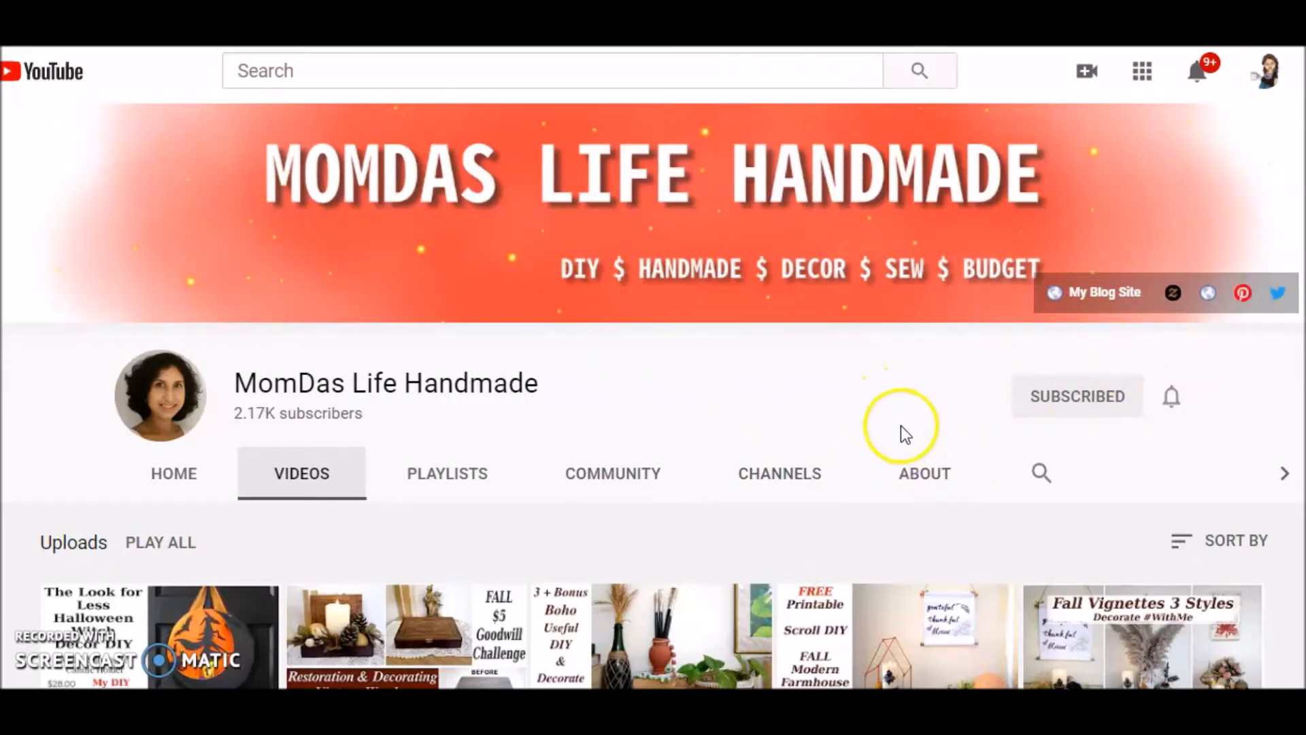
mouse_move(921, 439)
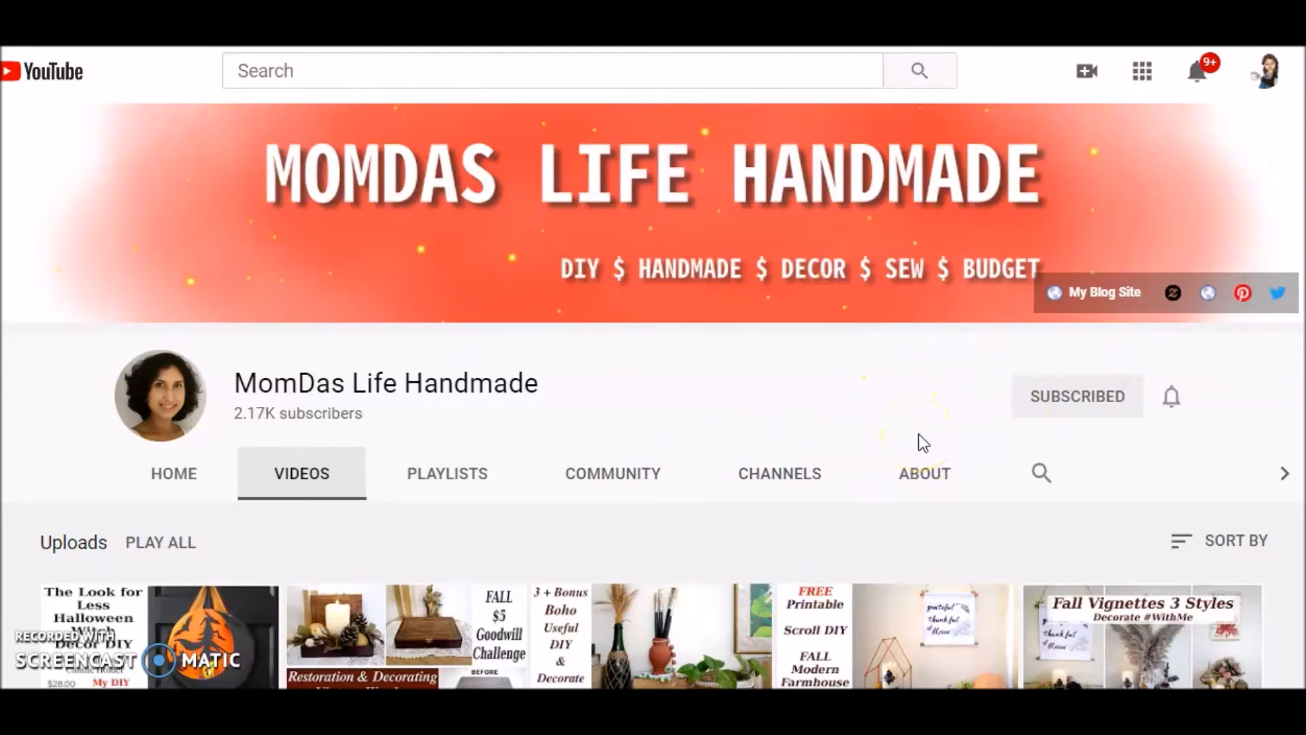